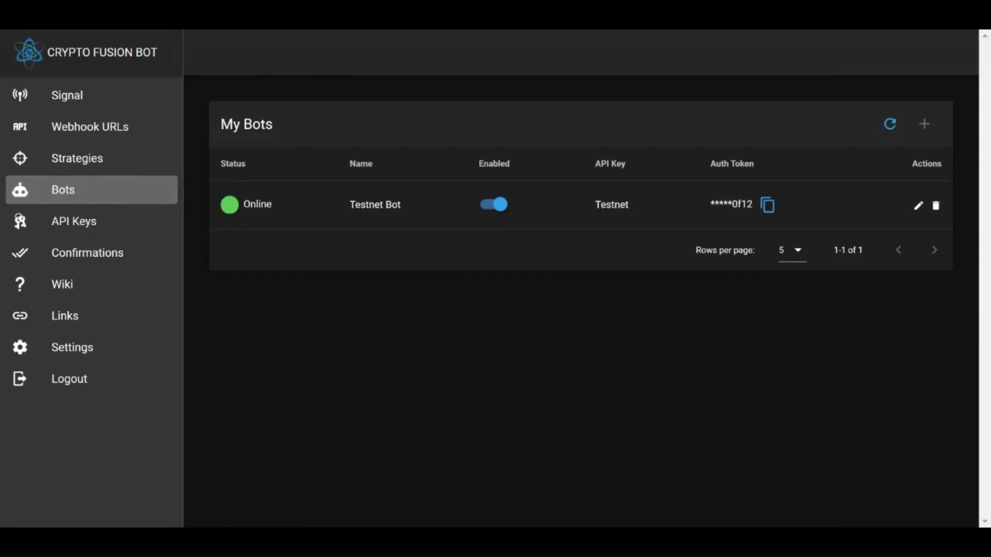
mouse_move(66, 95)
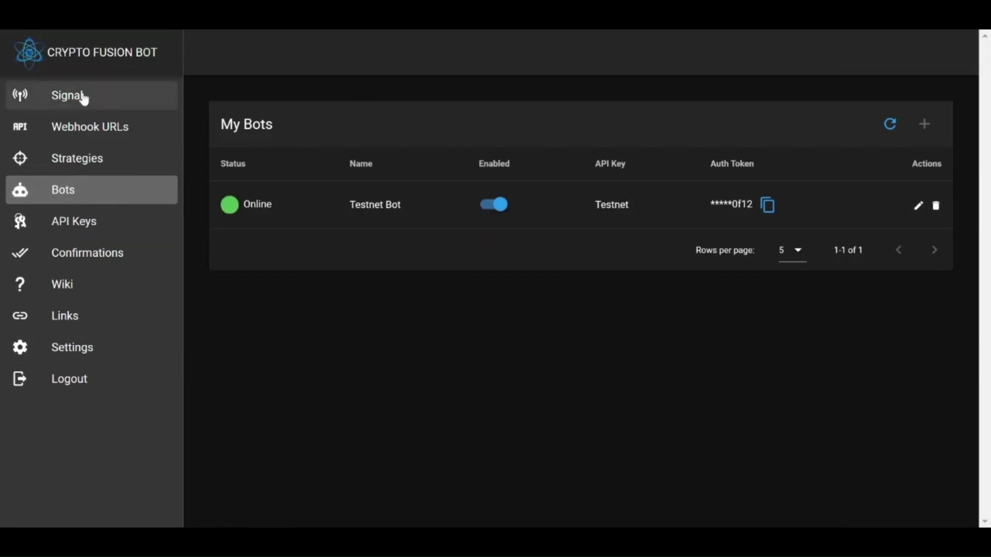
Choose Testnet Bot as the signal's bot and begin a new strategy for it
left_click(67, 95)
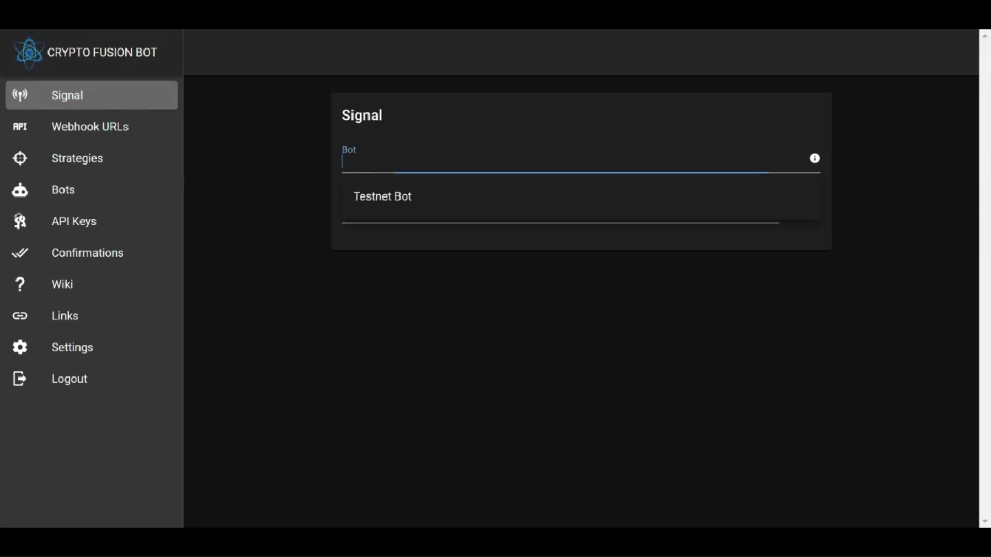
left_click(382, 197)
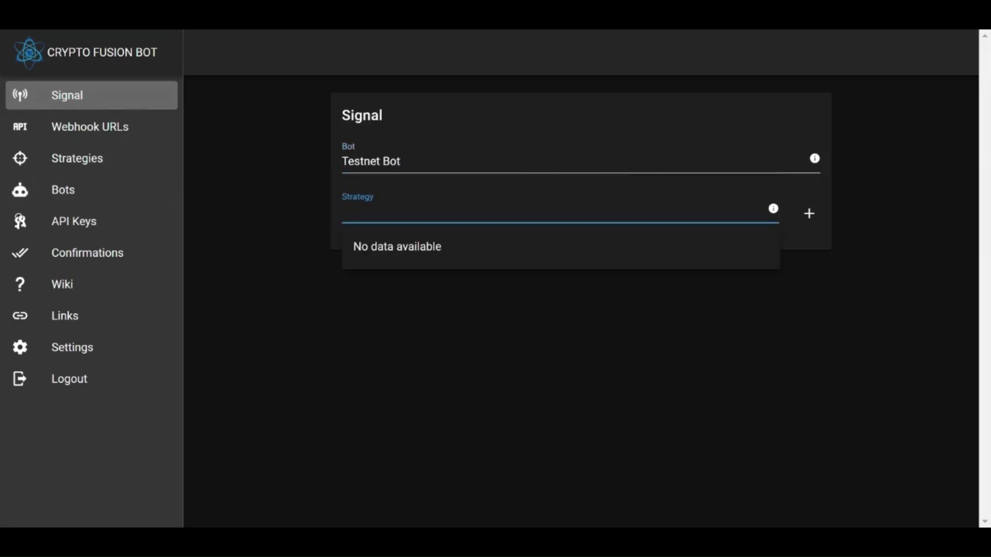
left_click(78, 158)
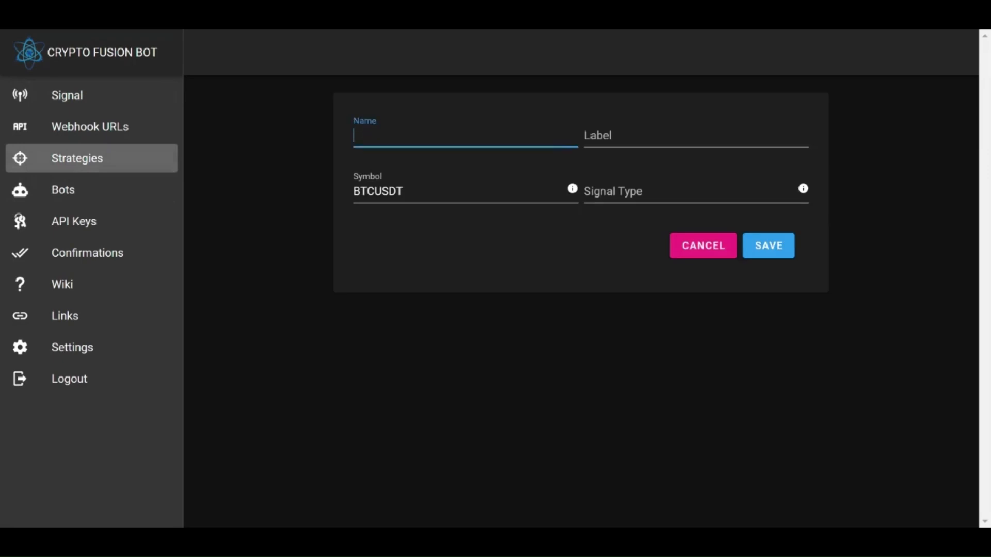
Enter the strategy name 'Open BTCUSDT' and label 'Test Strategy' for symbol BTCUSDT
type("Open BTCUSD")
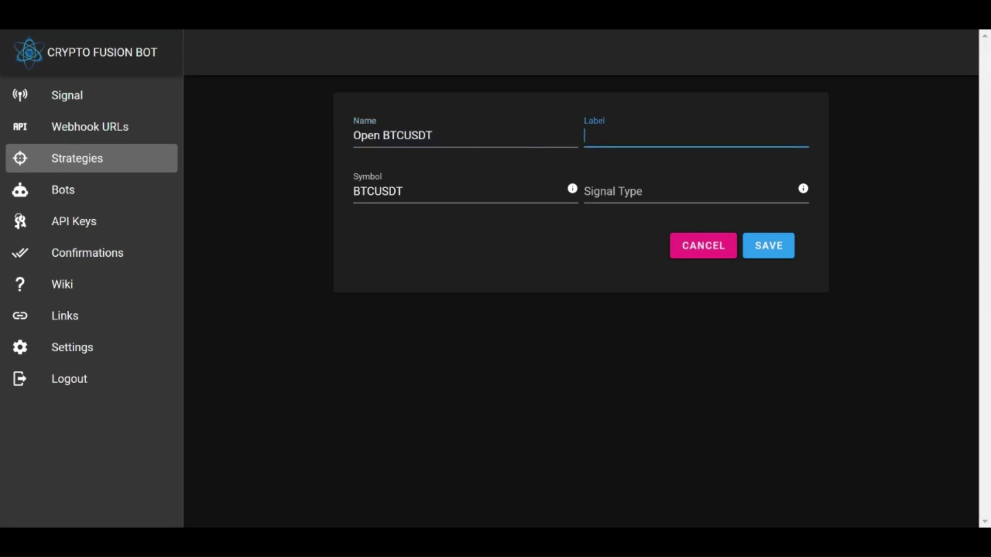
type("Test St")
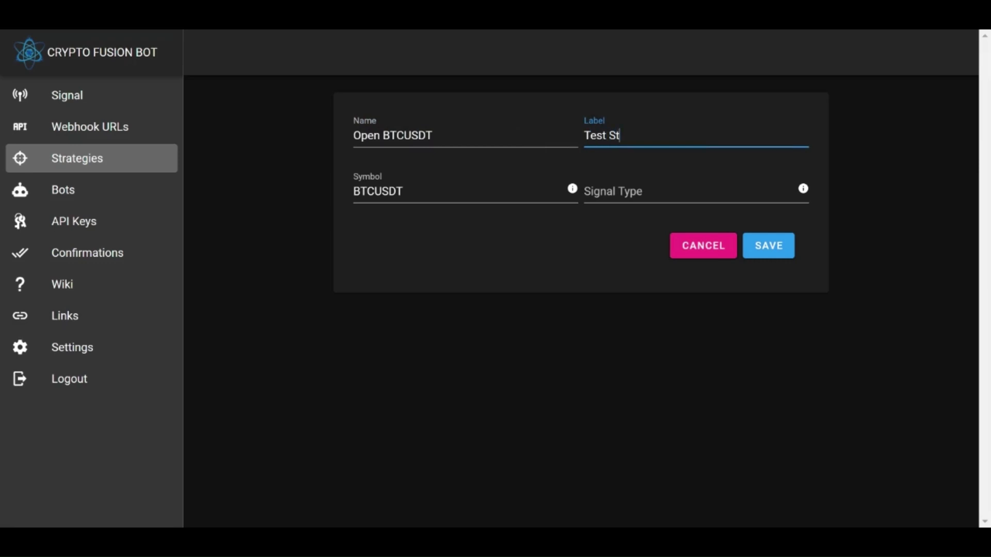
type("rategy")
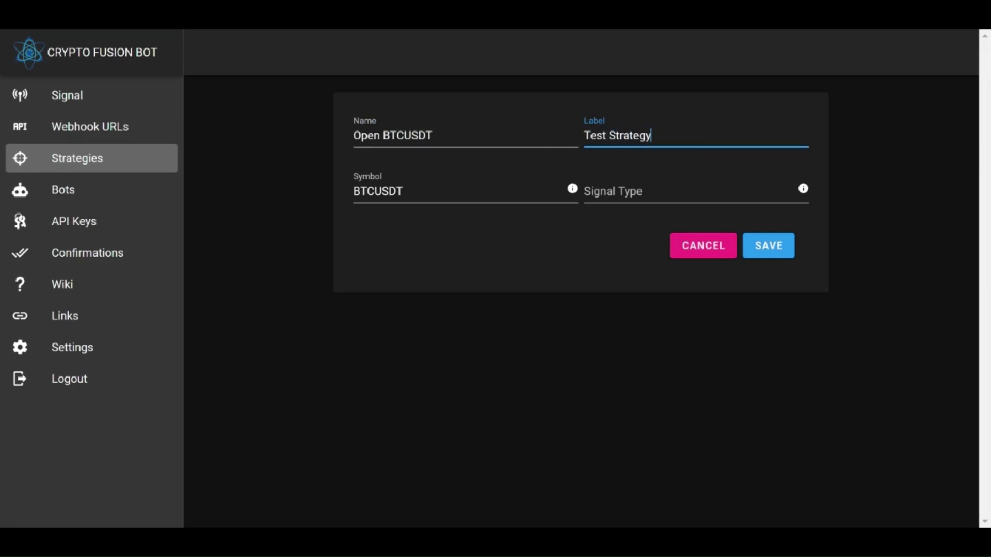
Set signal type Open with balance 2%, leverage 9 and stop loss percent -4
left_click(695, 192)
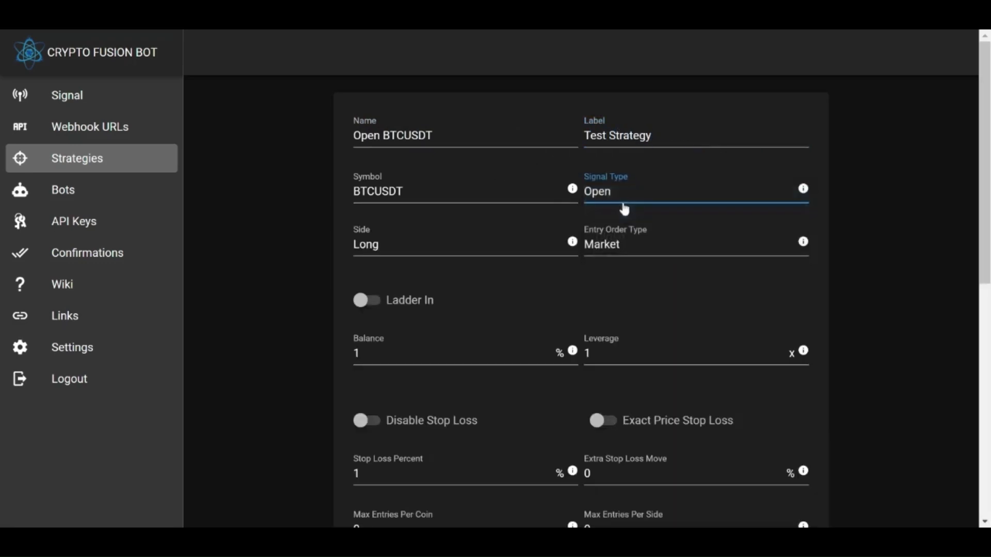
mouse_move(593, 260)
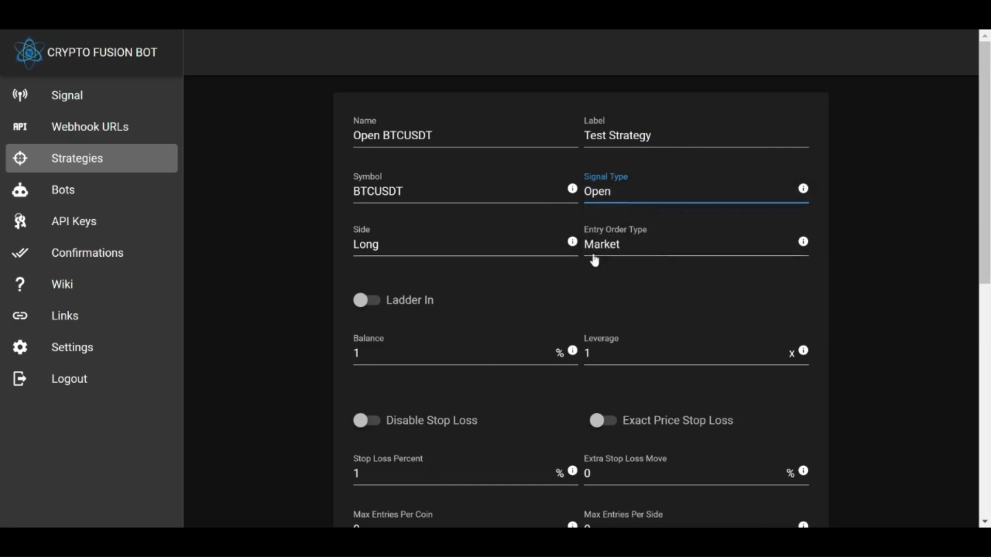
scroll("down", 3)
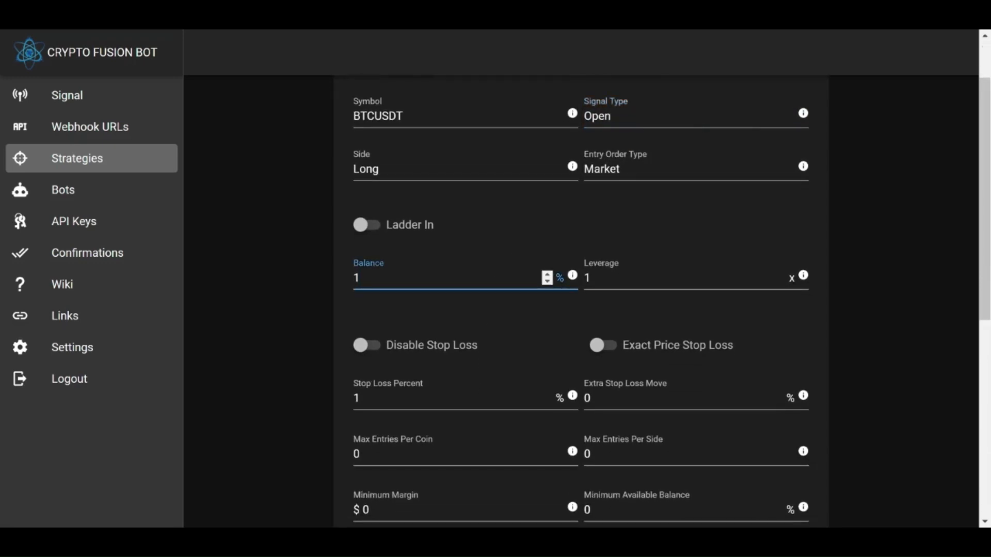
left_click(545, 274)
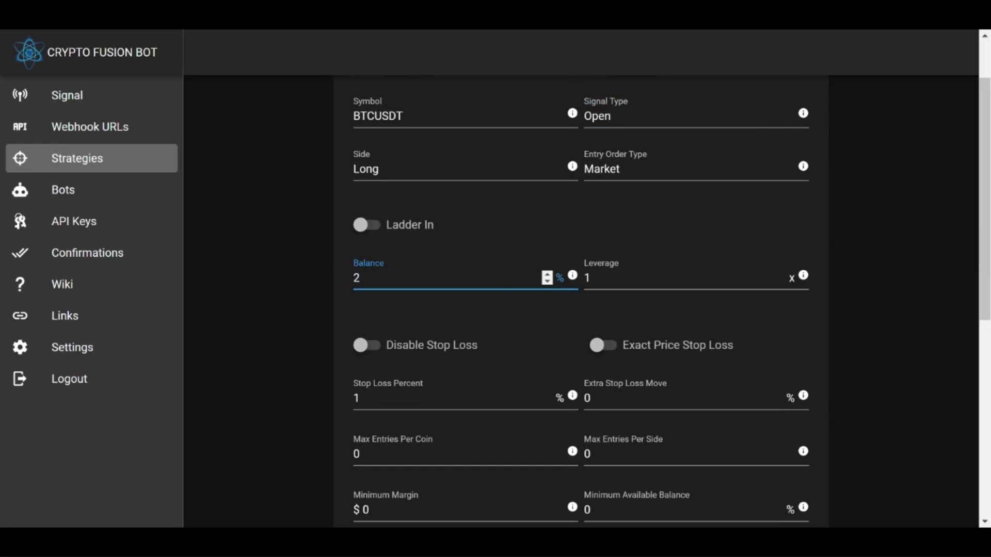
type("9")
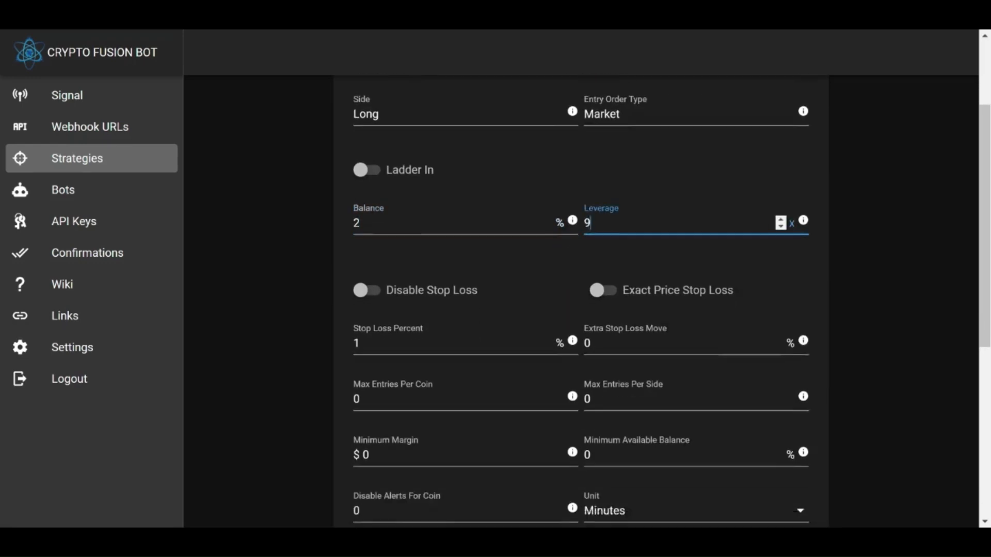
scroll("down", 3)
type("-4")
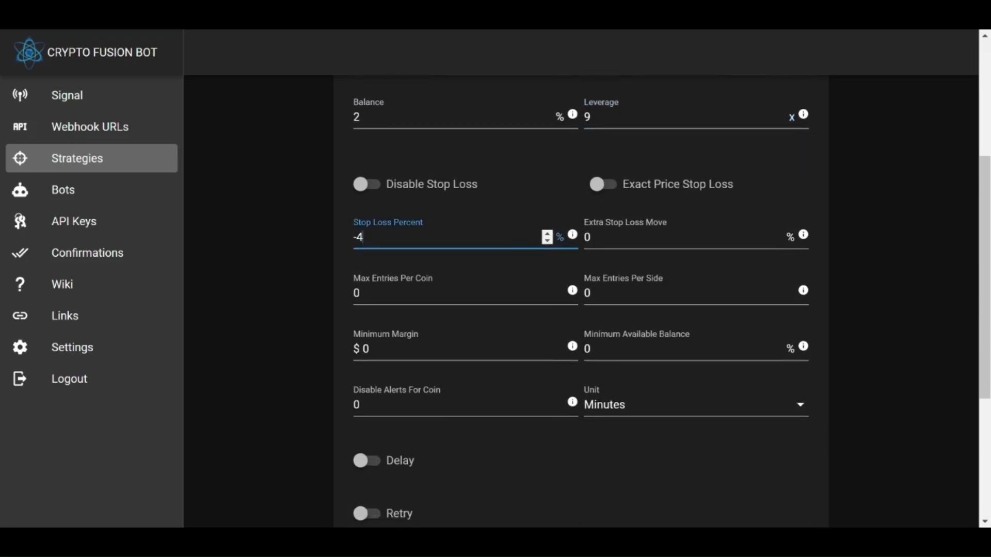
scroll("down", 3)
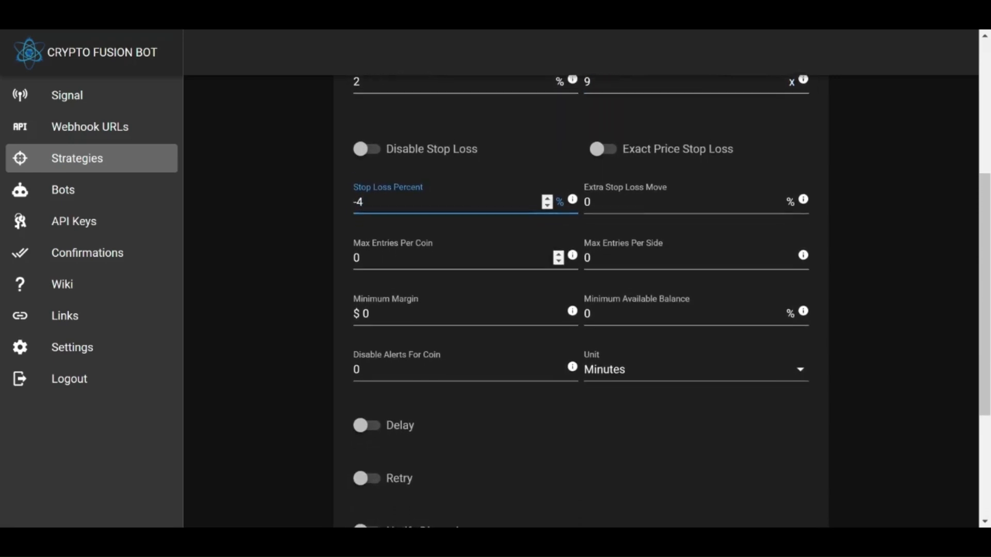
scroll("down", 3)
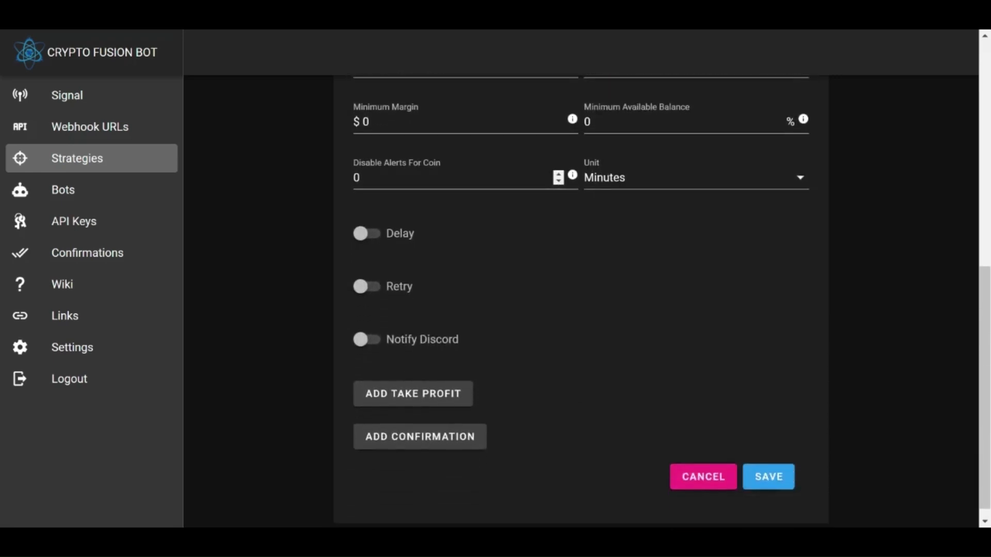
Add take-profit levels at 1% and 2% price, 49% position each, and save the strategy
left_click(413, 394)
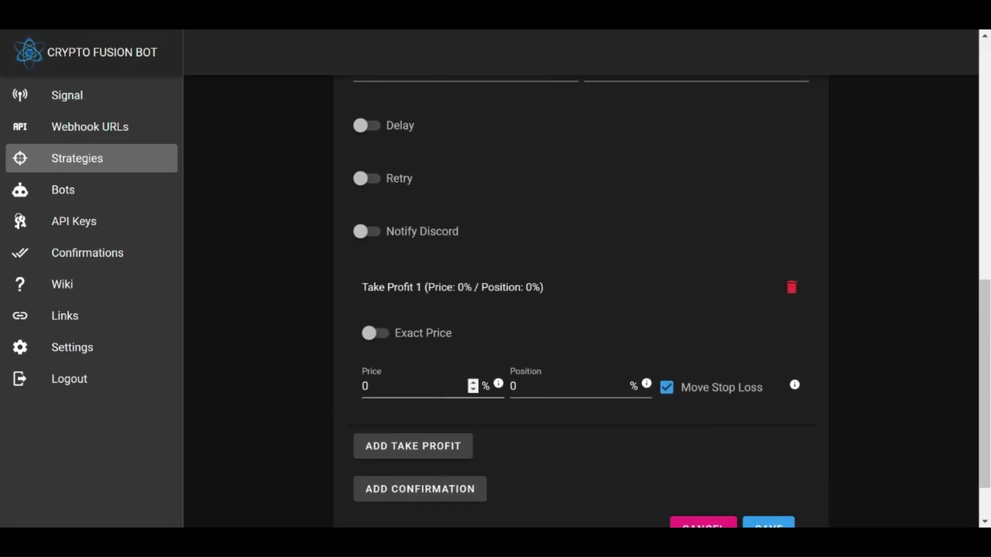
left_click(417, 386)
type("1")
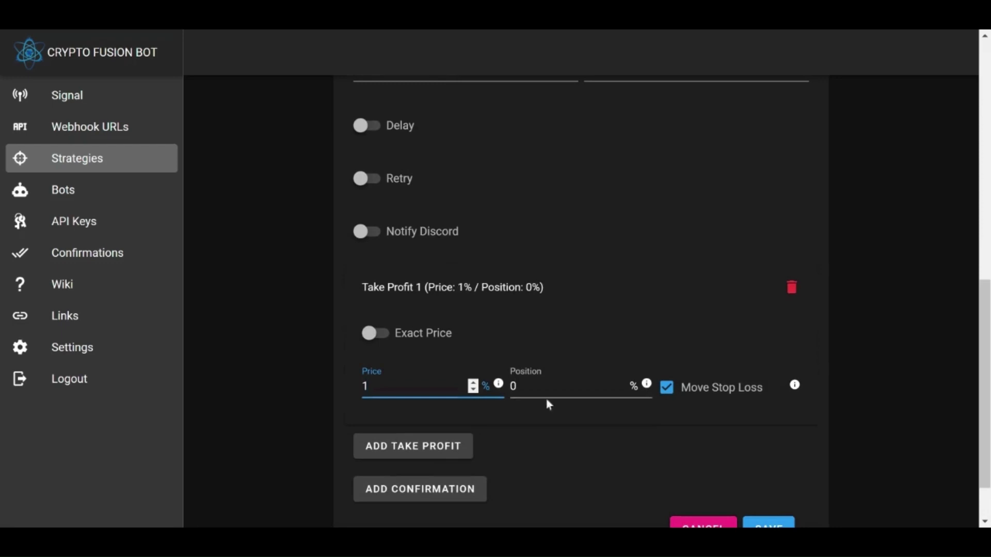
type("50")
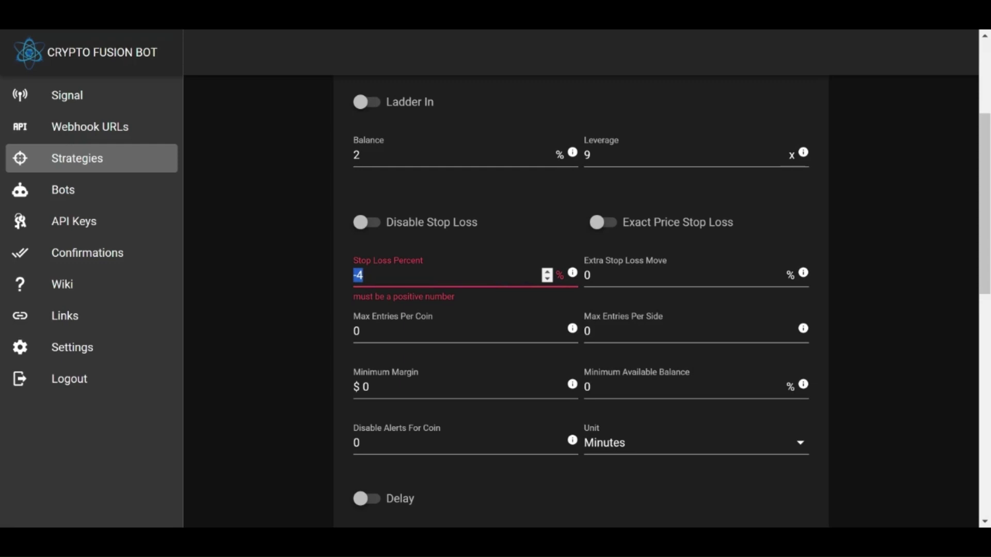
scroll("down", 3)
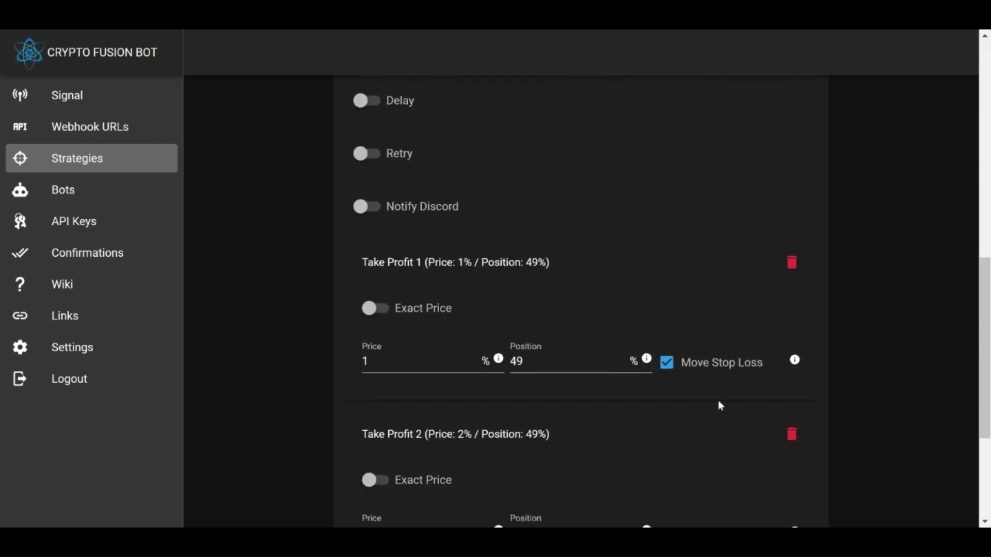
left_click(768, 464)
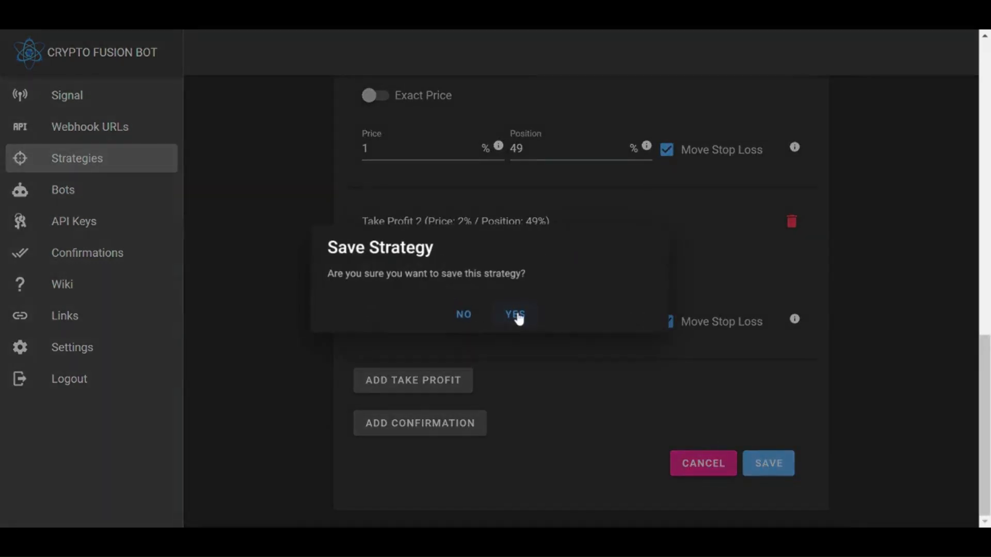